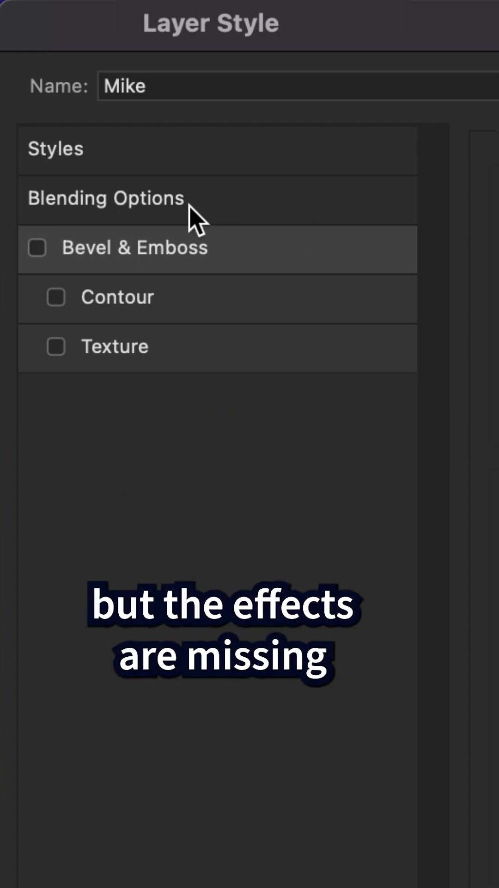
mouse_move(246, 728)
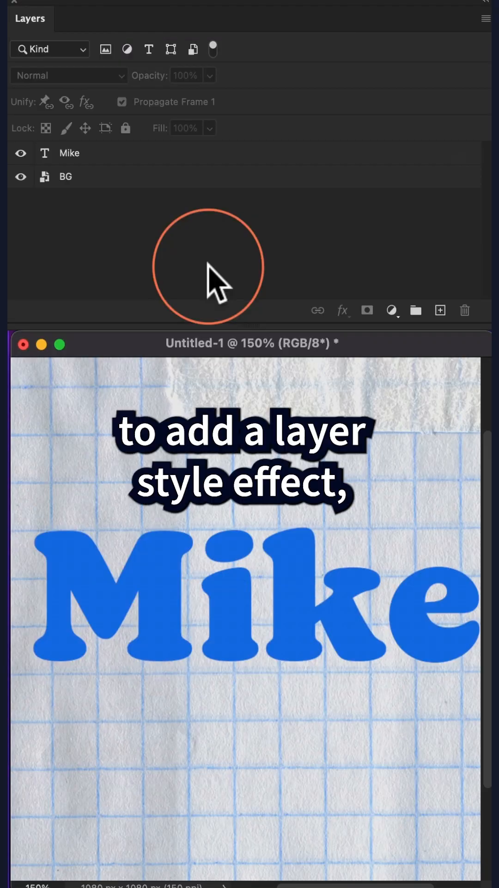
Step: Select the Mike text layer and reopen its Layer Style dialog via the fx effects list
click(69, 153)
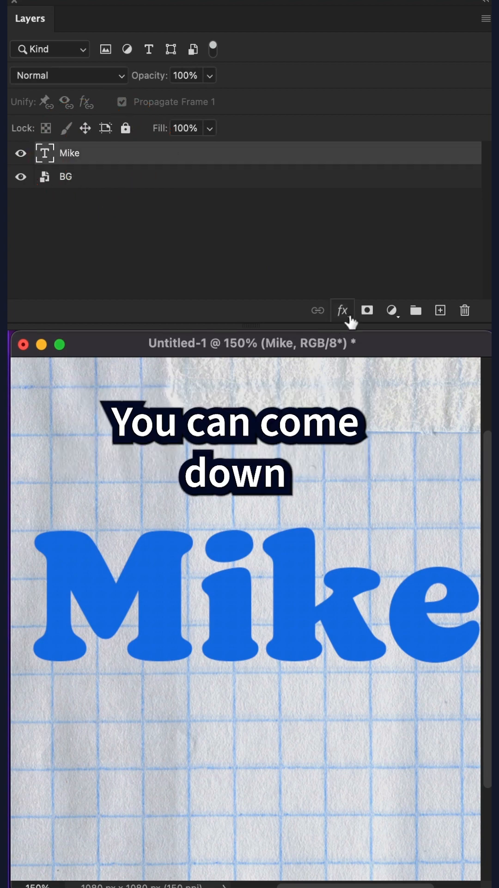
click(341, 310)
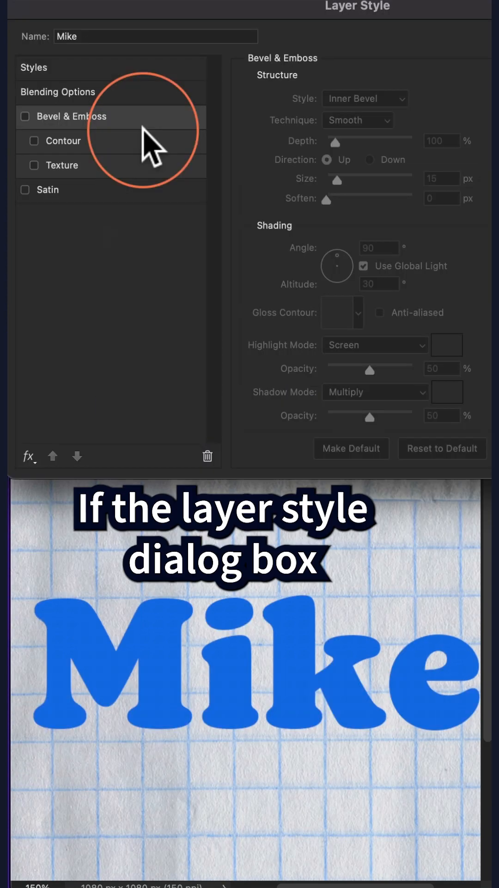
mouse_move(120, 288)
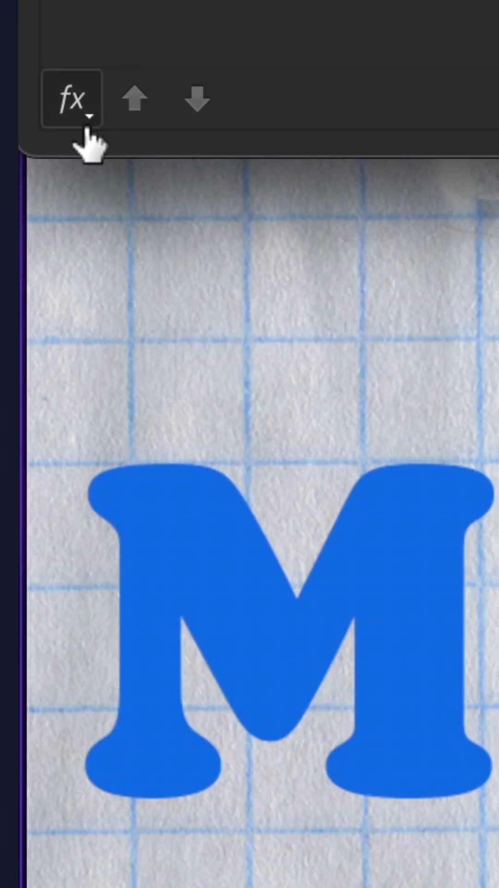
Step: Choose Show All Effects so Stroke, Inner Shadow, Color Overlay and Drop Shadow reappear
click(71, 99)
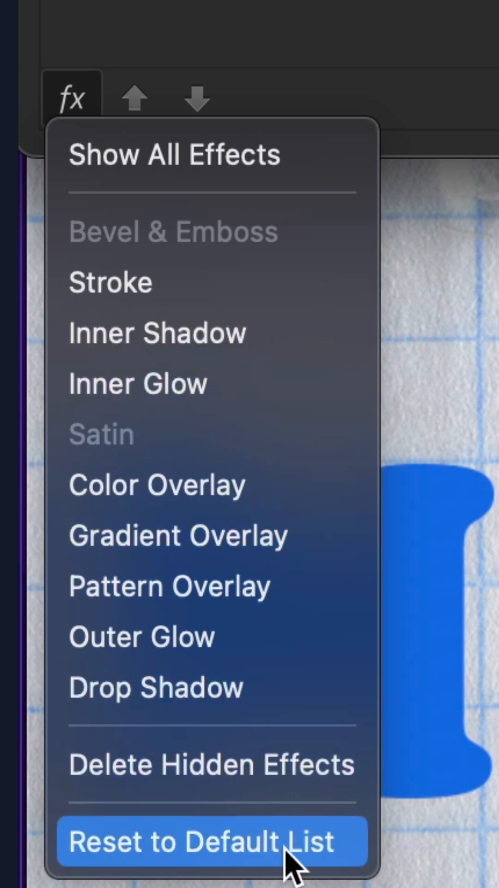
mouse_move(213, 154)
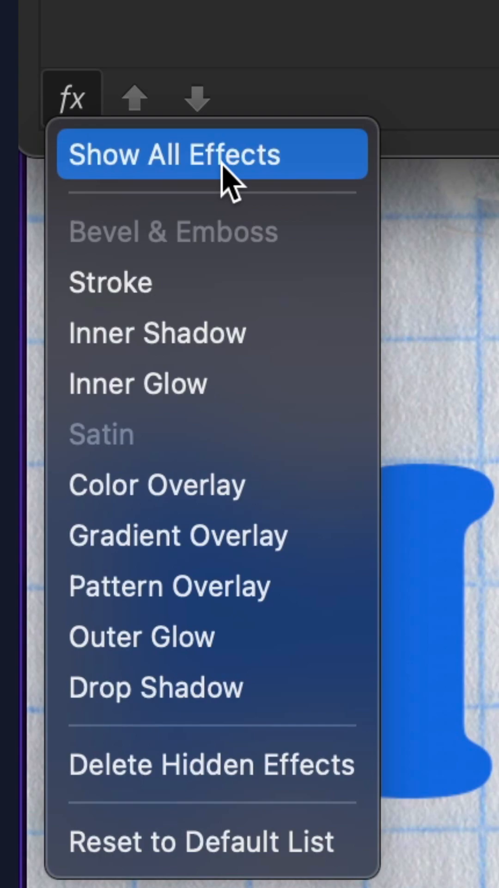
click(212, 154)
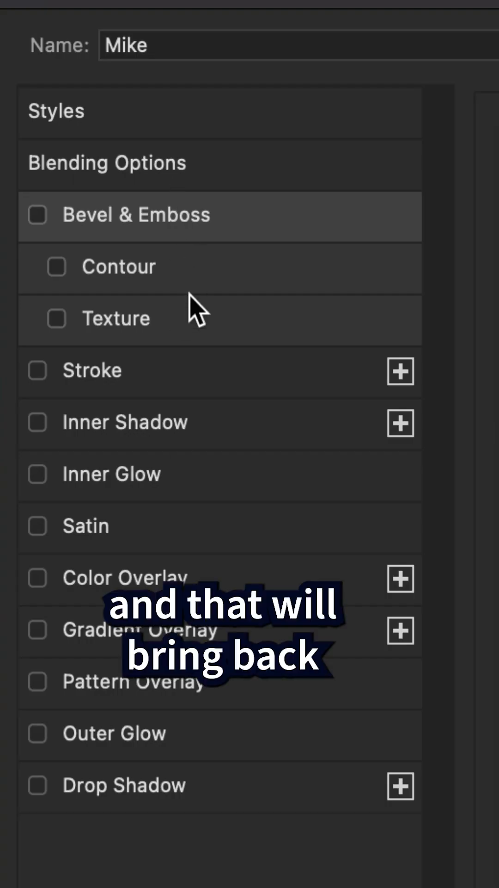
mouse_move(173, 829)
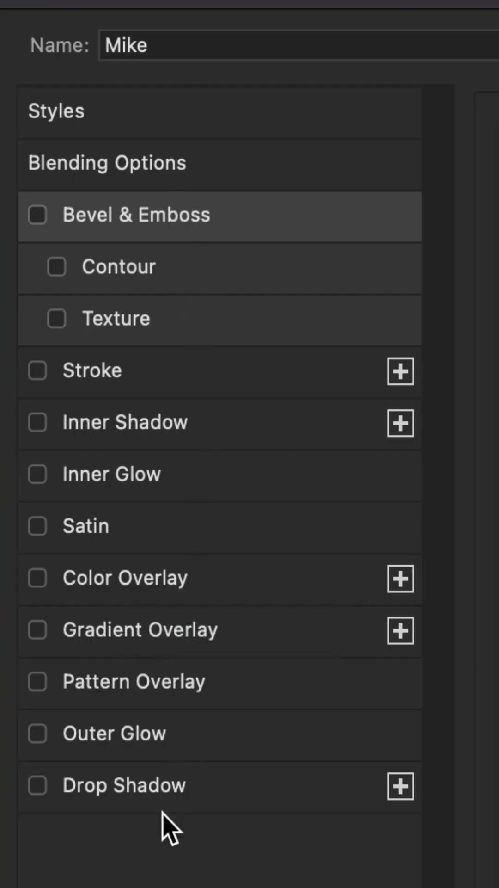